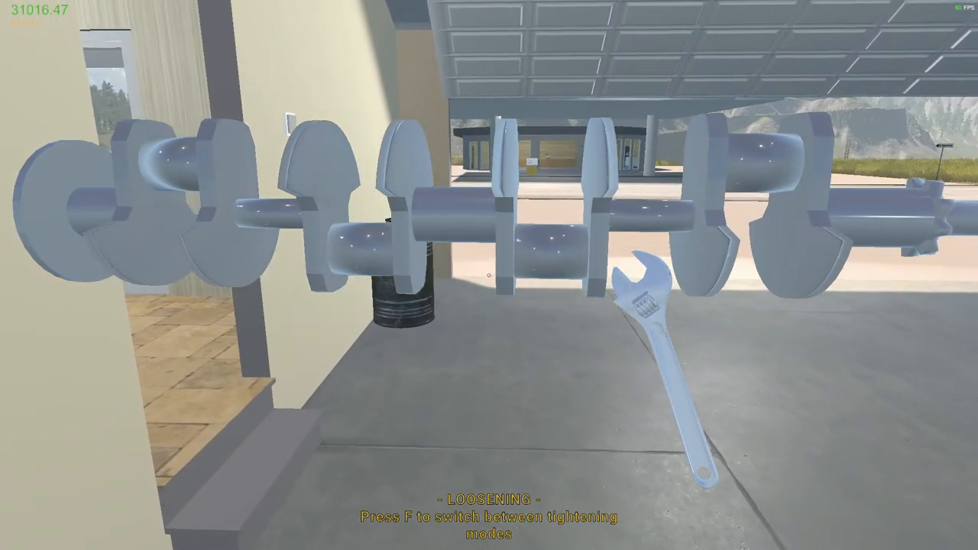
Pick up the crankshaft with the wrench equipped and carry it to the engine stand
{"action": "key", "text": "f"}
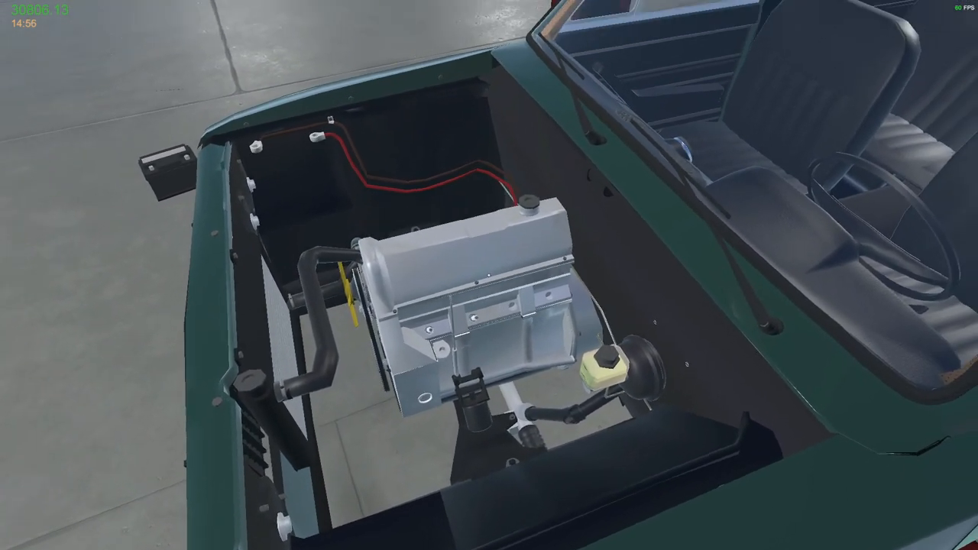
Quicksave the game's progress from the pause menu and return to play
{"action": "key", "text": "Escape"}
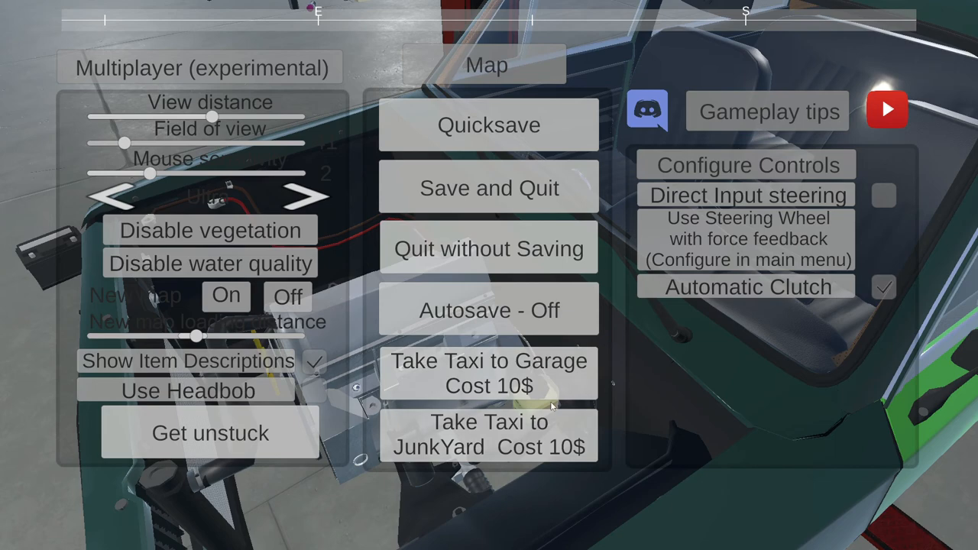
{"action": "left_click", "coordinate": [489, 373]}
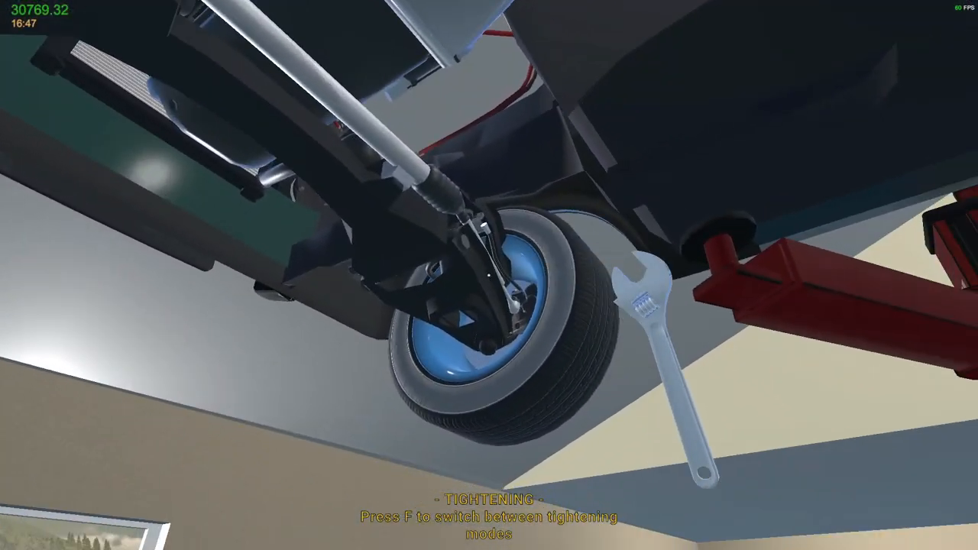
Switch the wrench to loosening mode to check the front suspension bolts under the lifted car
{"action": "key", "text": "f"}
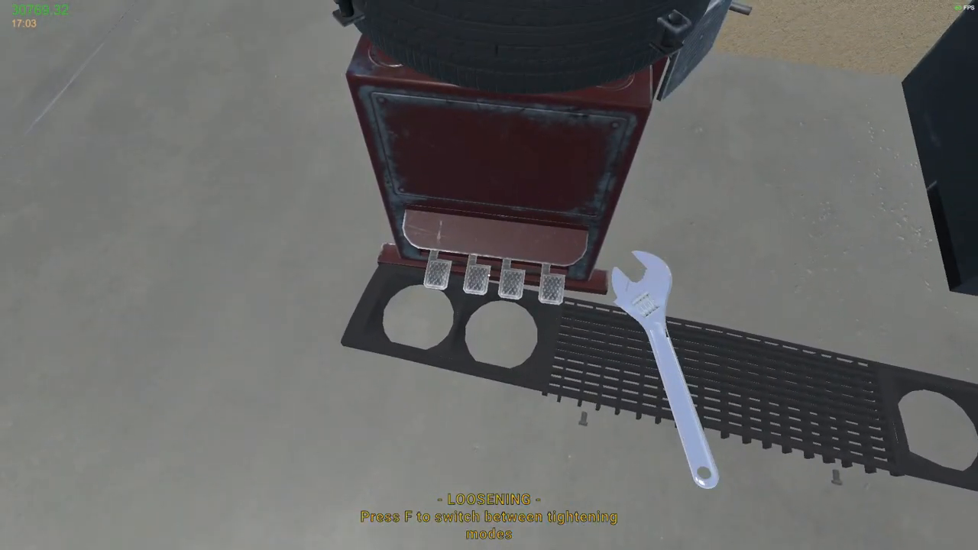
{"action": "mouse_move", "coordinate": [489, 275]}
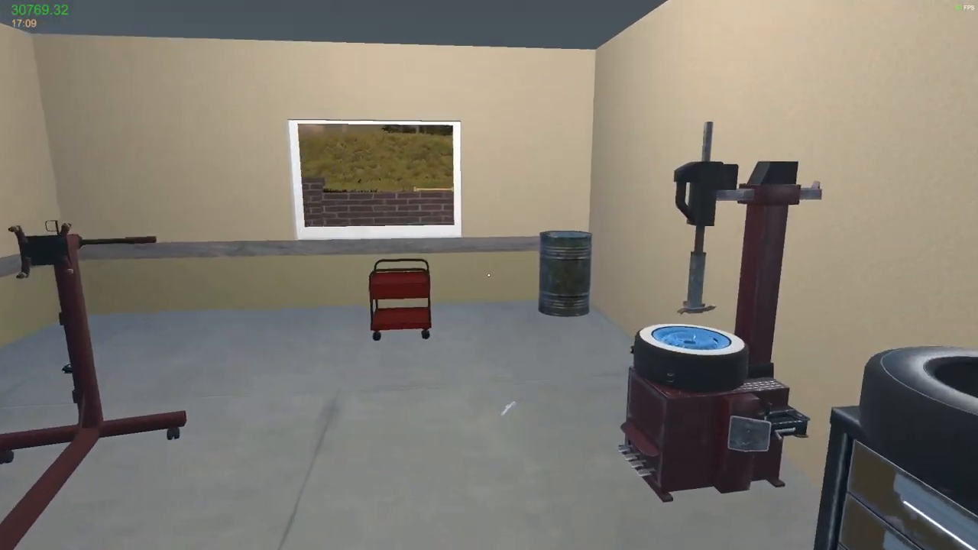
{"action": "mouse_move", "coordinate": [489, 275]}
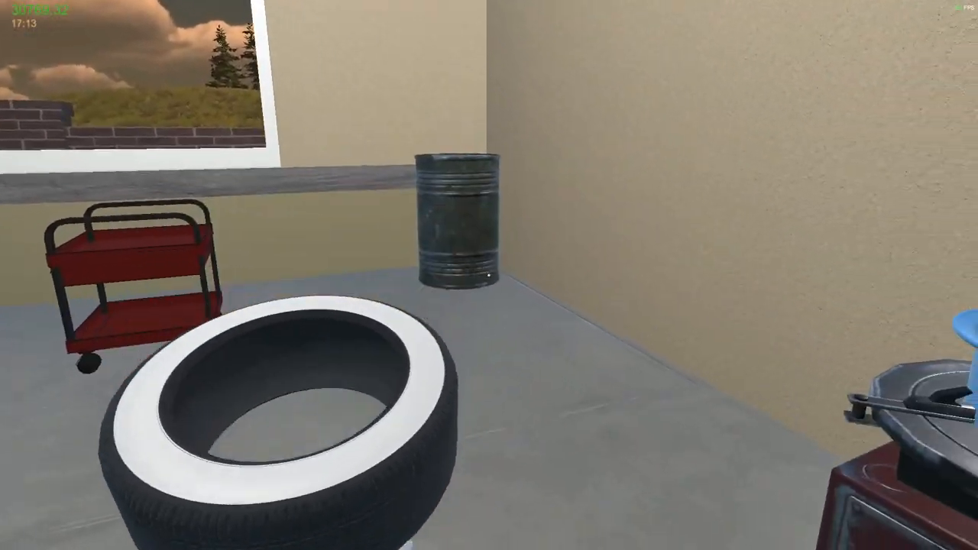
{"action": "mouse_move", "coordinate": [482, 275]}
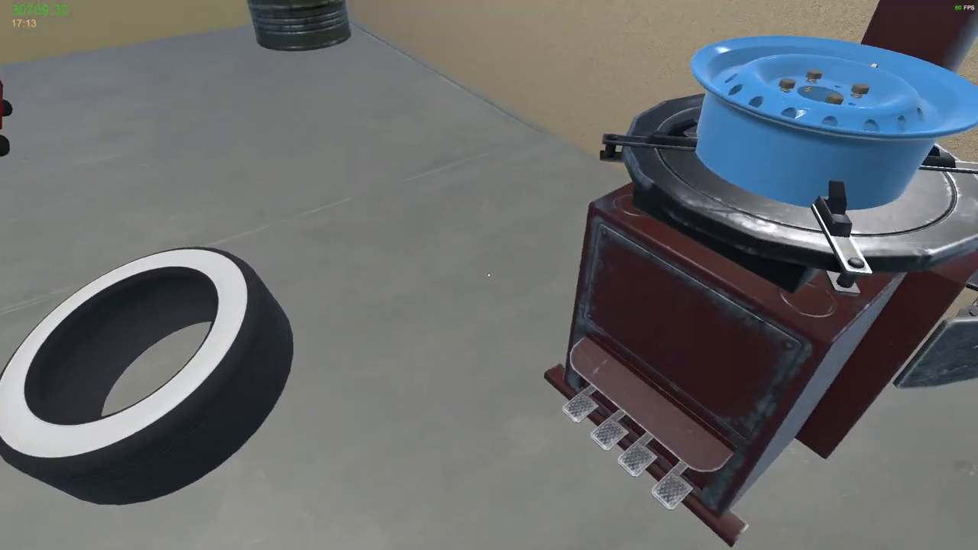